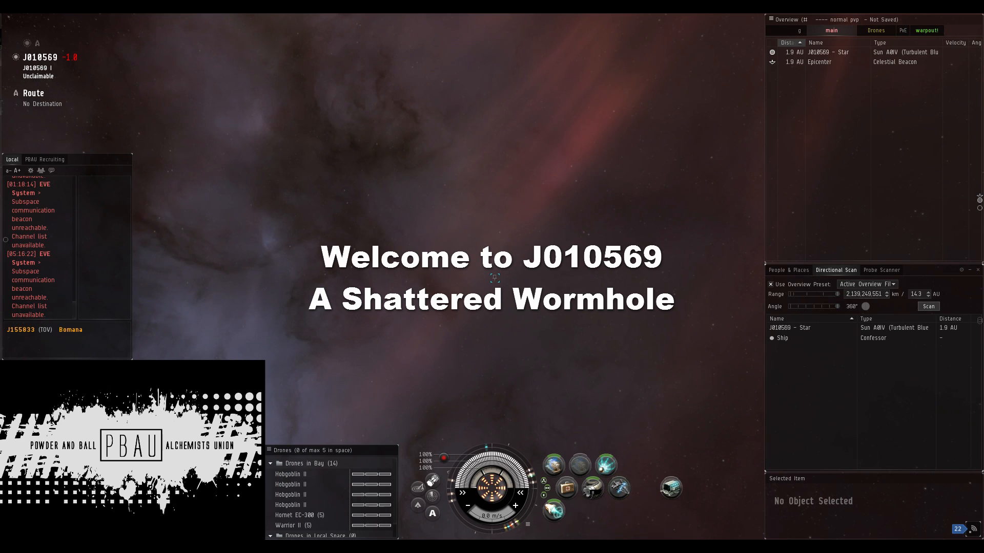
Compare directional scan results with the probe signature list and rescan at shorter range to isolate the Confessor.
{"action": "left_click", "coordinate": [929, 306]}
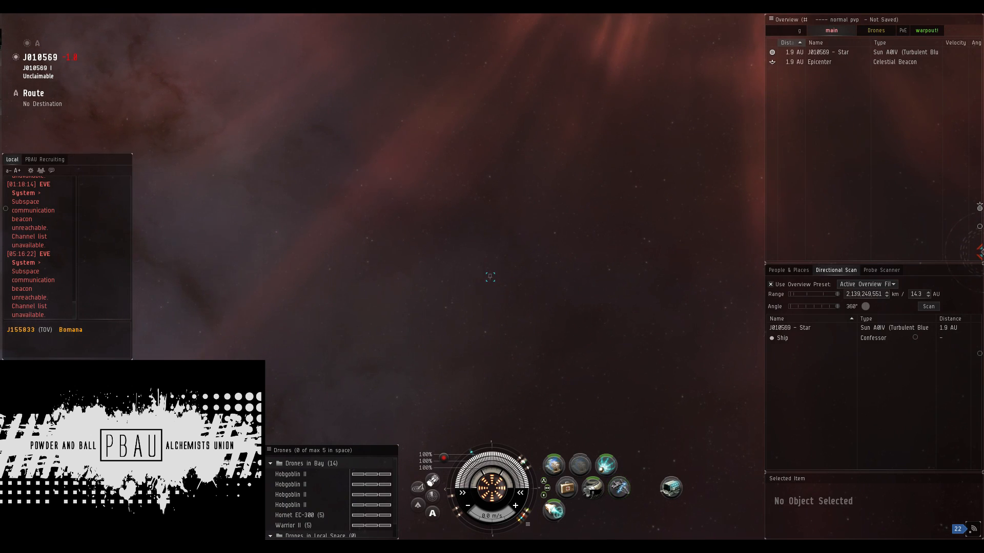
{"action": "left_click", "coordinate": [881, 270]}
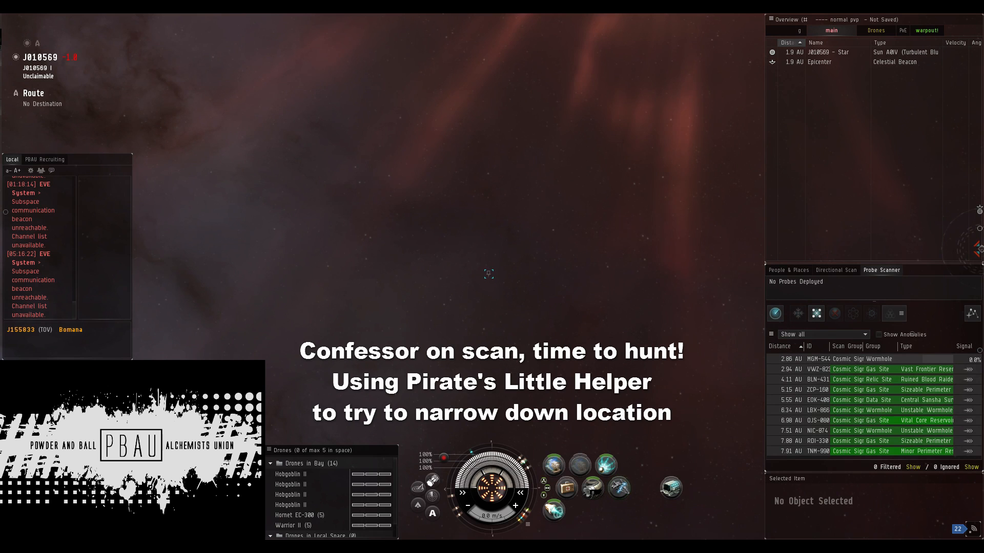
{"action": "left_click", "coordinate": [835, 269]}
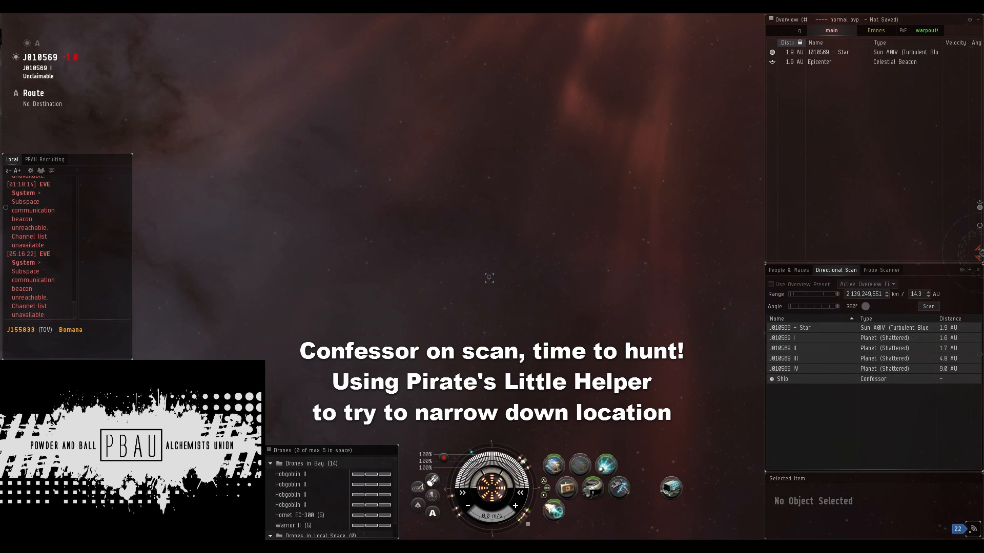
{"action": "left_click", "coordinate": [881, 270]}
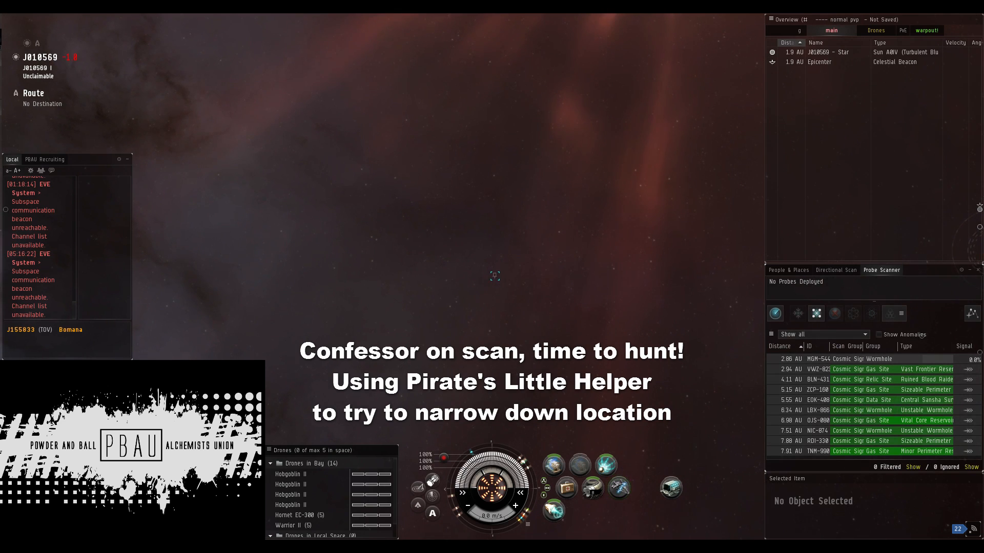
{"action": "left_click", "coordinate": [836, 269]}
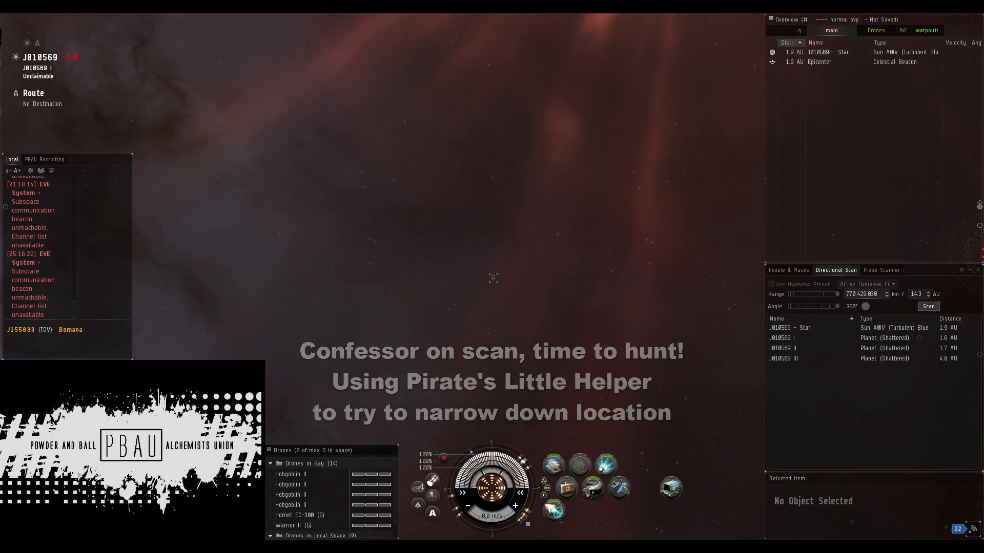
{"action": "left_click", "coordinate": [928, 307]}
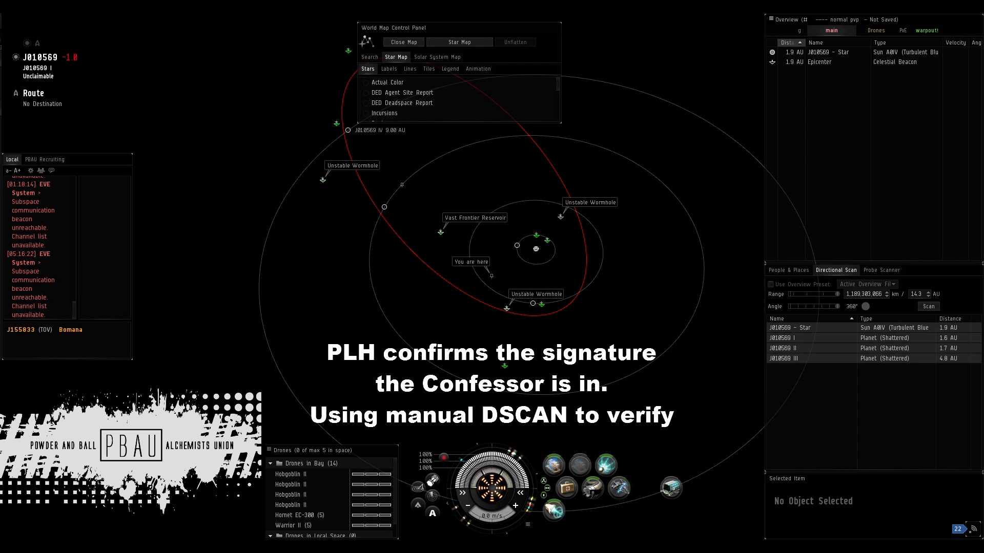
Tilt the map edge-on and confirm the Confessor with a 15° directional scan.
{"action": "left_click", "coordinate": [403, 42]}
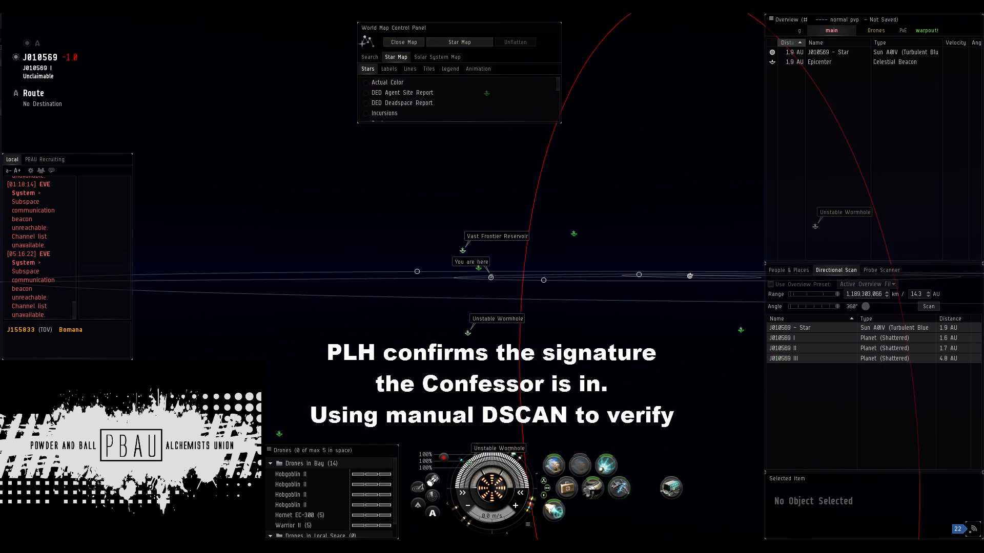
{"action": "left_click", "coordinate": [928, 307]}
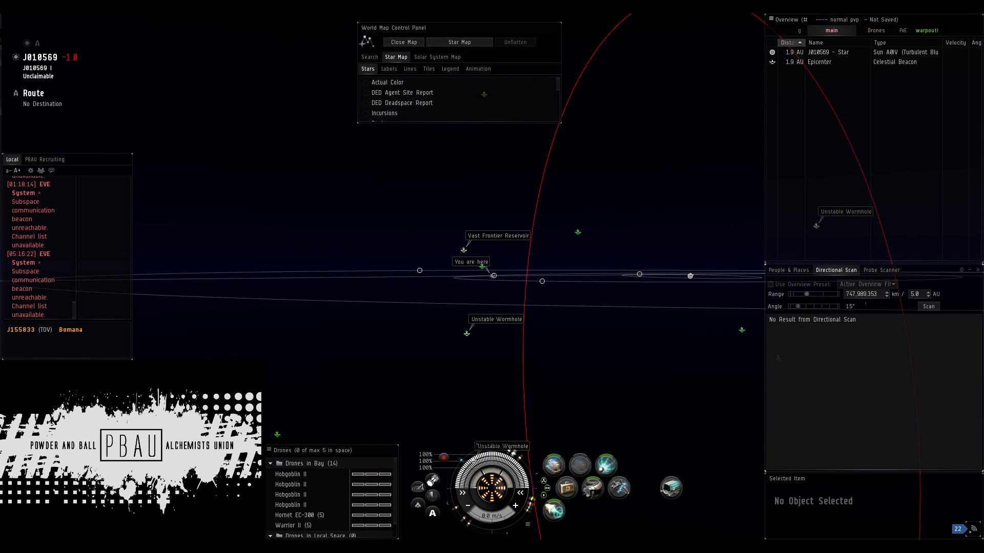
{"action": "left_click", "coordinate": [928, 306]}
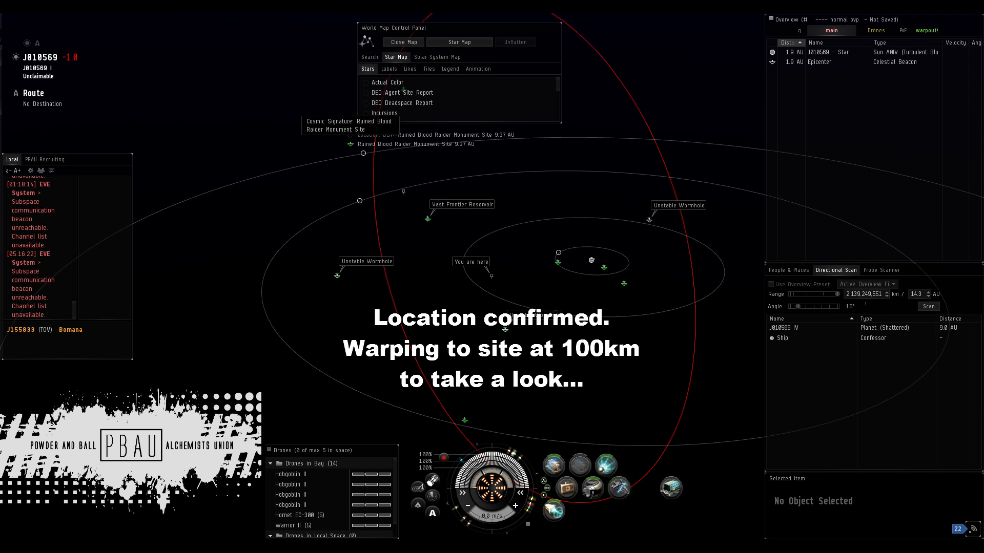
Warp to the Ruined Blood Raider Monument Site signature at 100 km.
{"action": "right_click", "coordinate": [364, 143]}
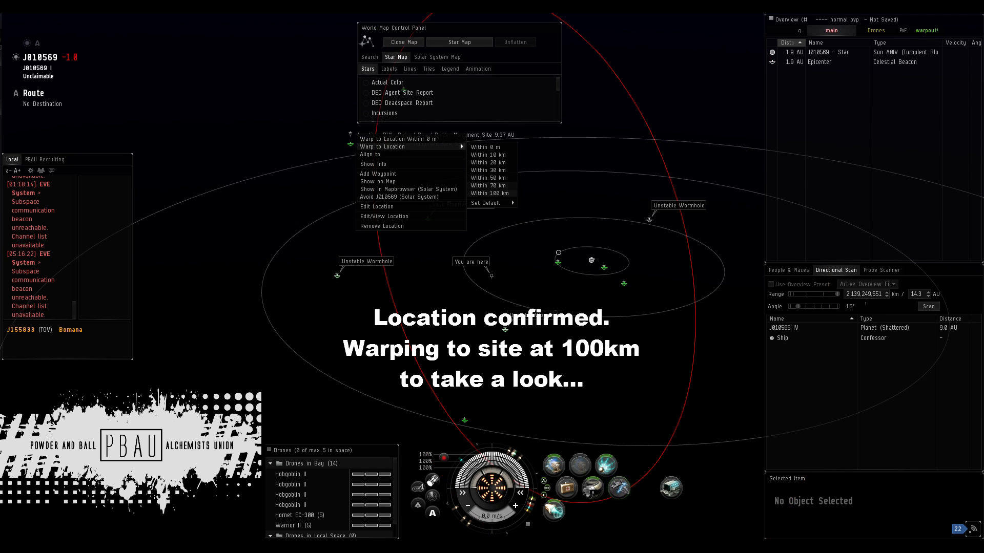
{"action": "left_click", "coordinate": [491, 193]}
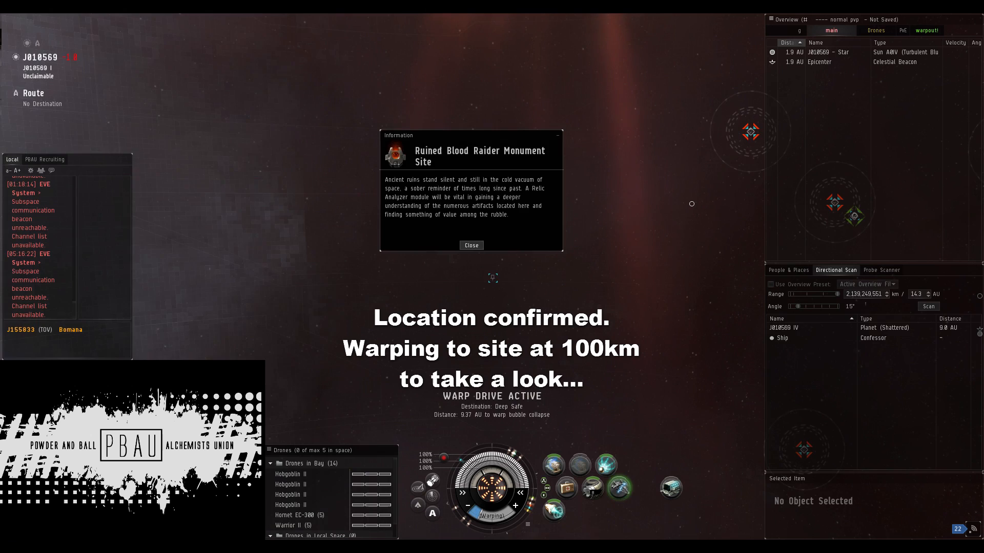
Dismiss the site Information window and keep d-scanning for the Confessor during warp.
{"action": "left_click", "coordinate": [471, 245]}
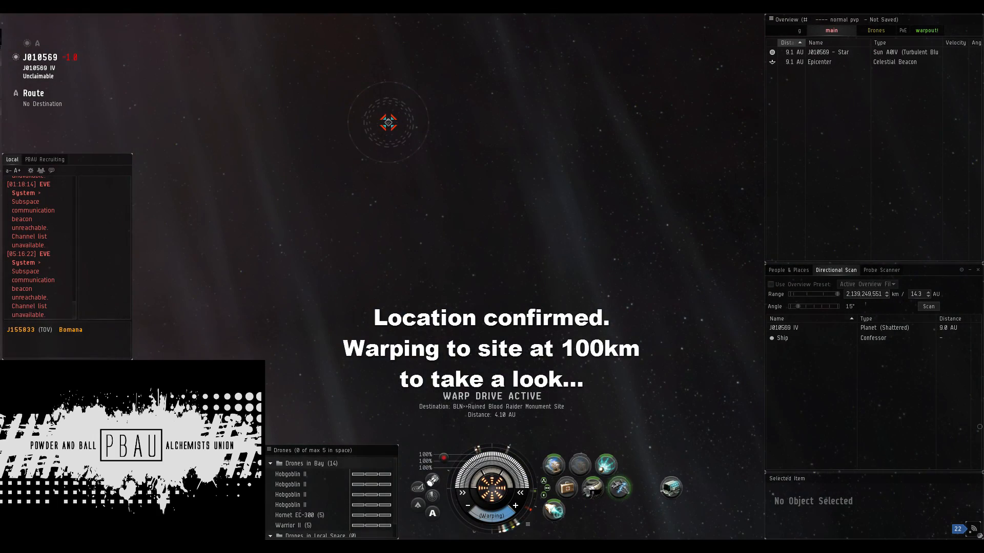
{"action": "left_click", "coordinate": [770, 284]}
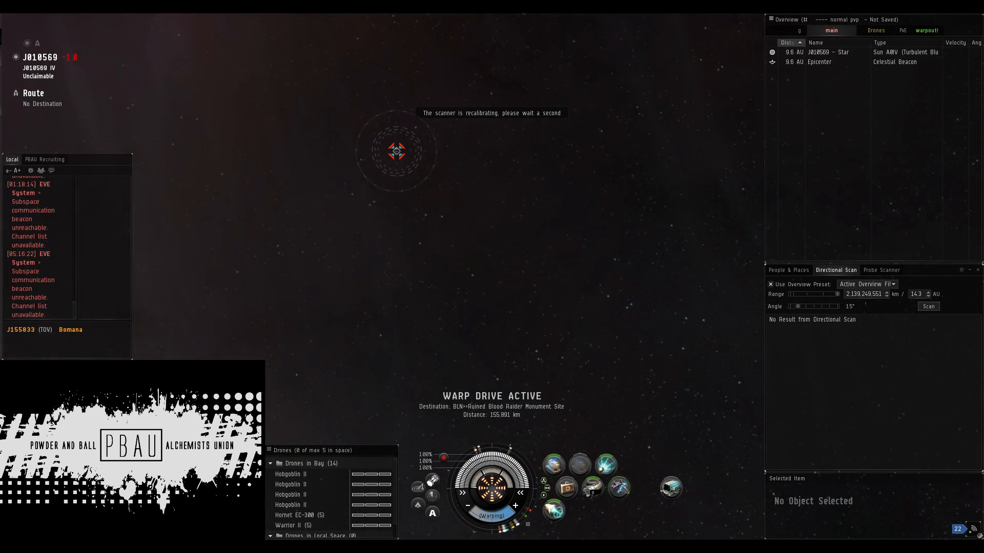
{"action": "left_click", "coordinate": [927, 307]}
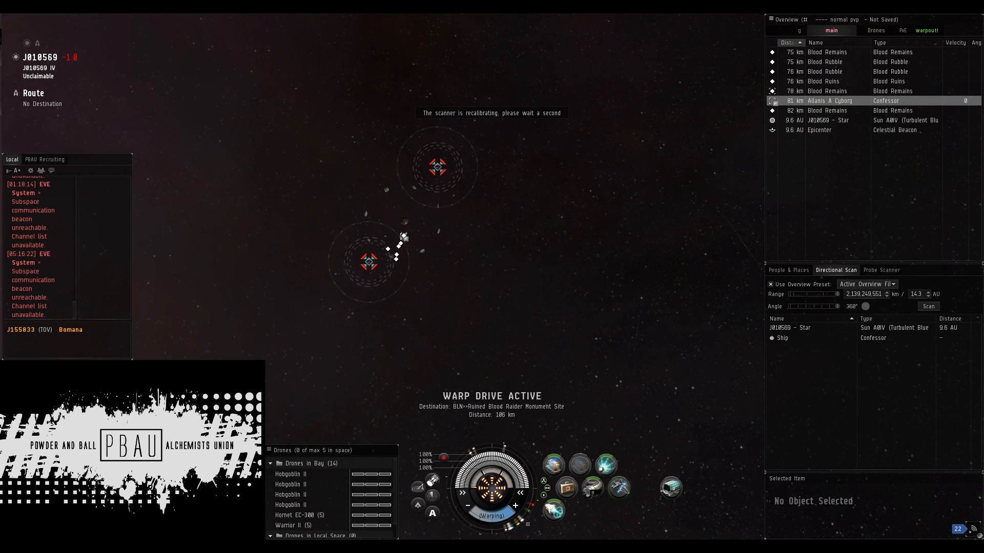
{"action": "right_click", "coordinate": [819, 100]}
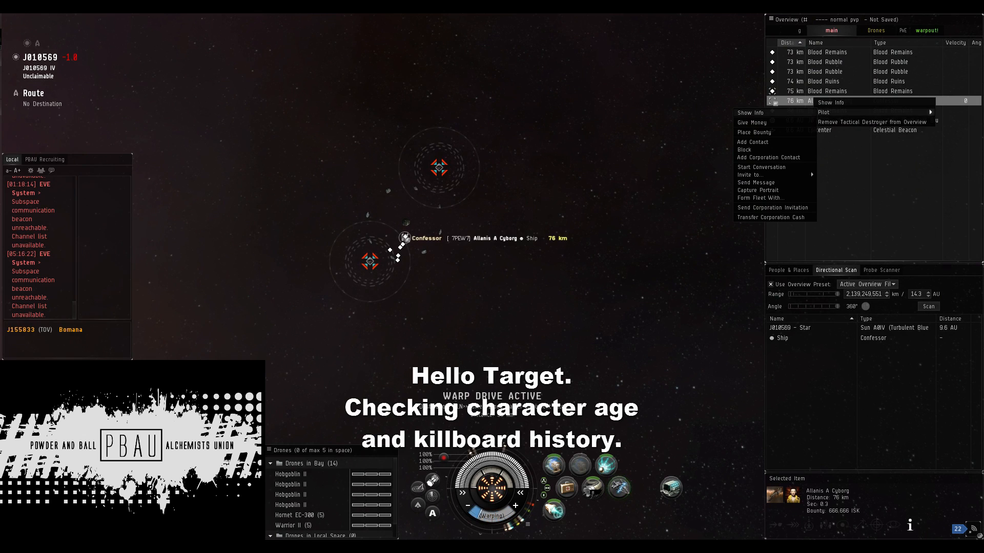
{"action": "left_click", "coordinate": [751, 113]}
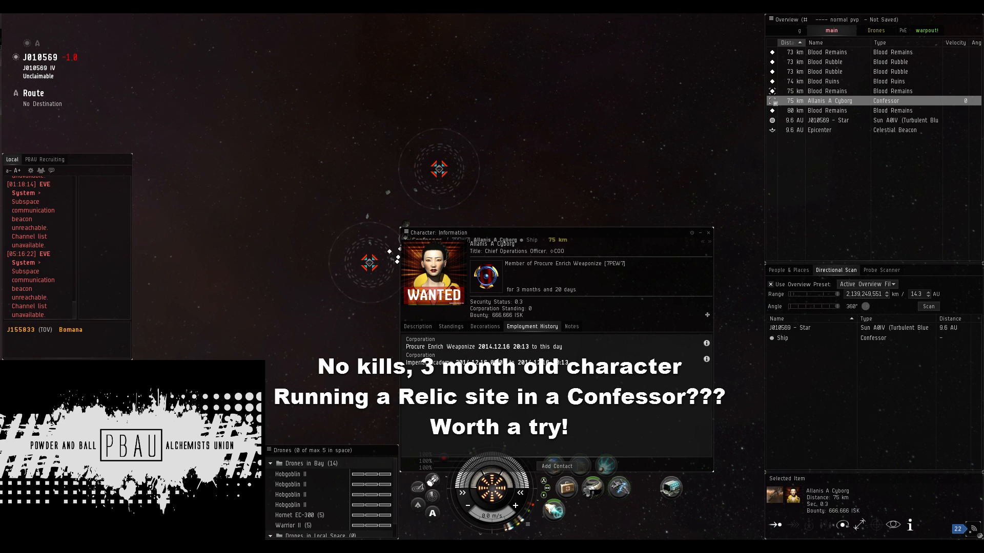
{"action": "mouse_move", "coordinate": [708, 232]}
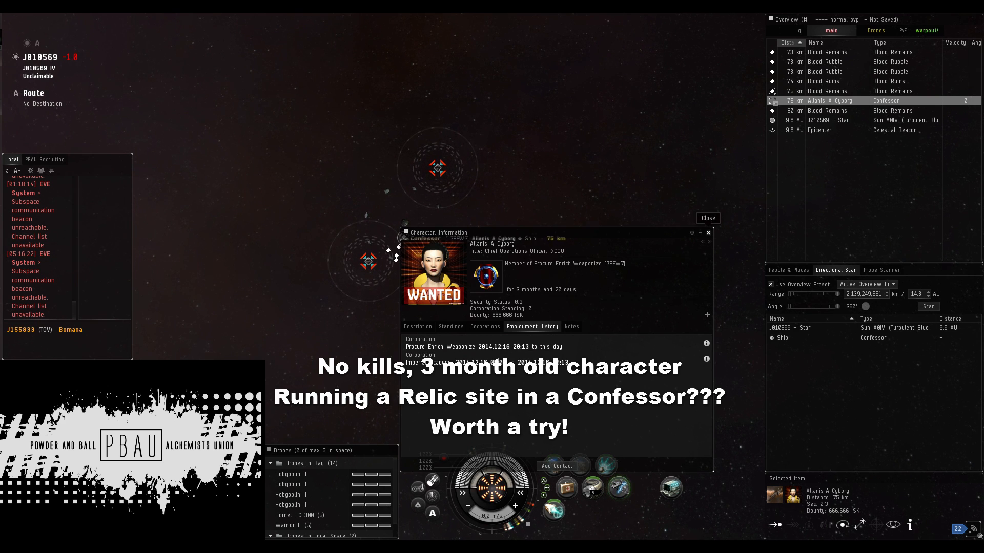
{"action": "left_click", "coordinate": [708, 217]}
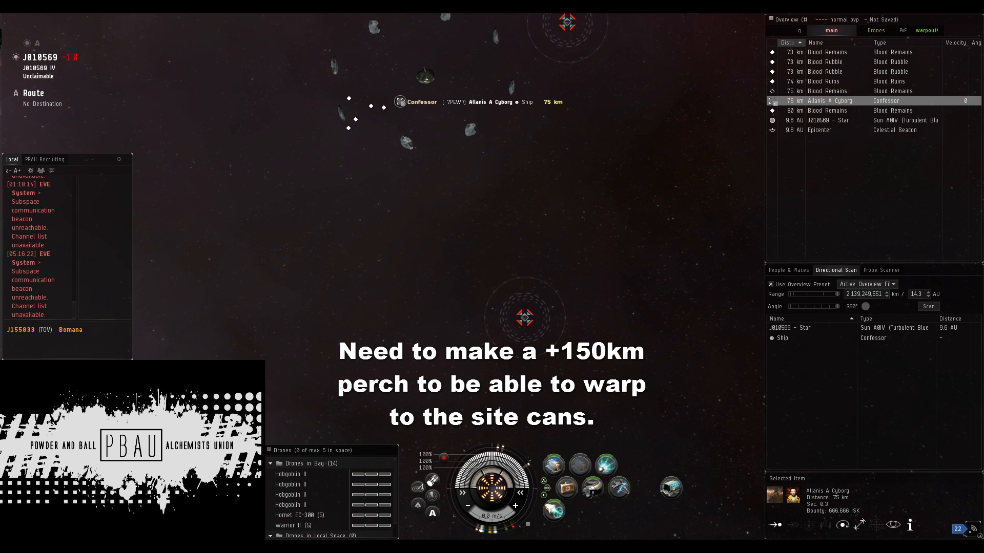
Bookmark the landing spot, warp back to it at 100 km and save it as Relic Perch.
{"action": "right_click", "coordinate": [436, 102]}
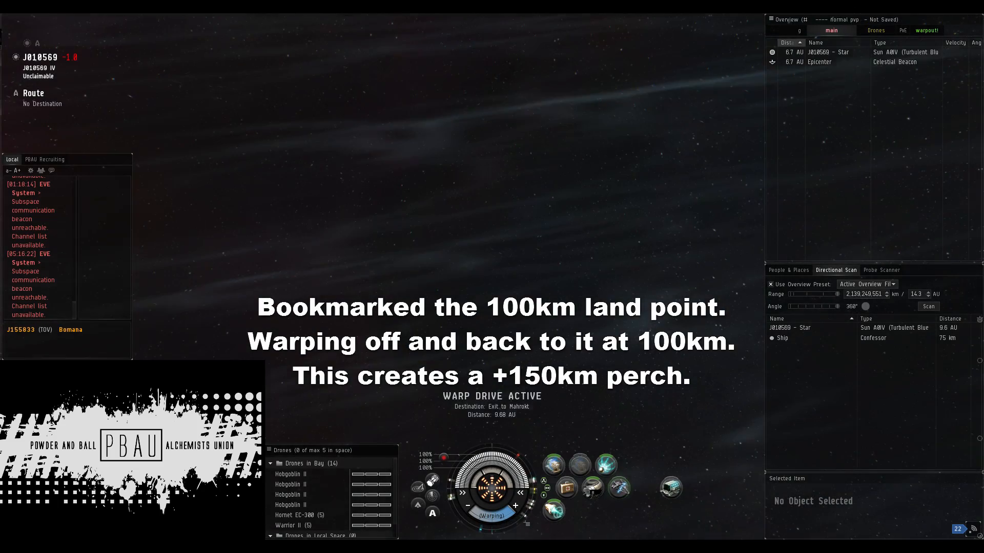
{"action": "right_click", "coordinate": [485, 286]}
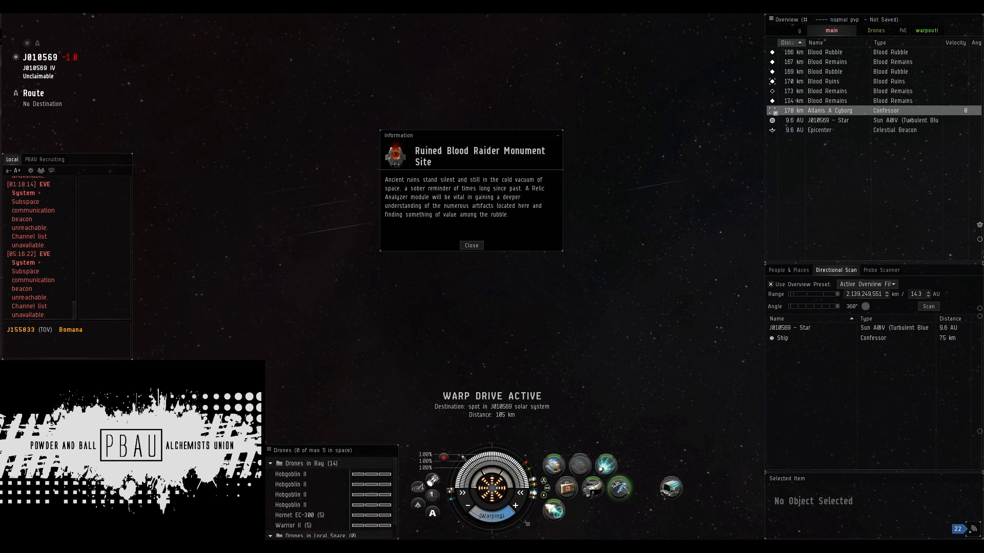
{"action": "left_click", "coordinate": [471, 245]}
{"action": "type", "text": "Relic Perch"}
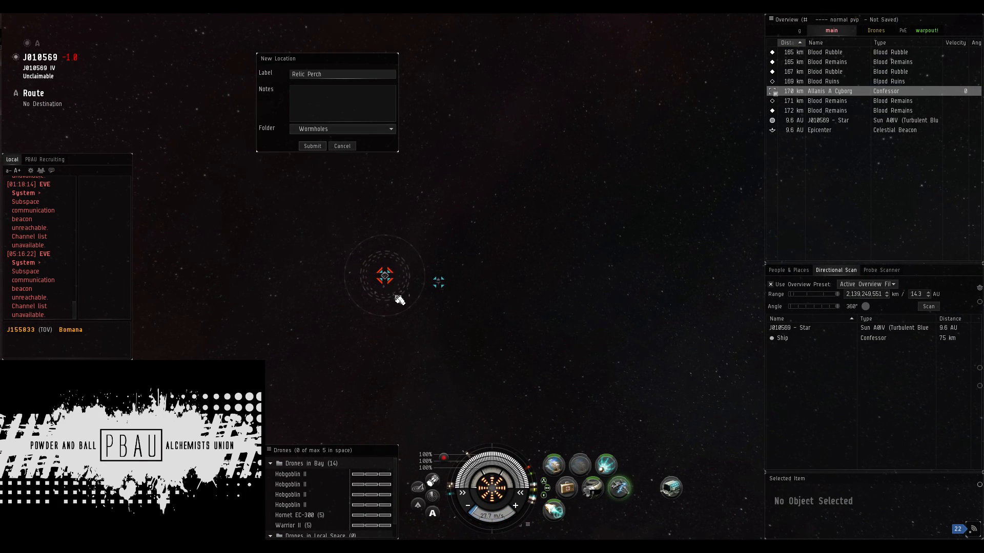
{"action": "left_click", "coordinate": [390, 129]}
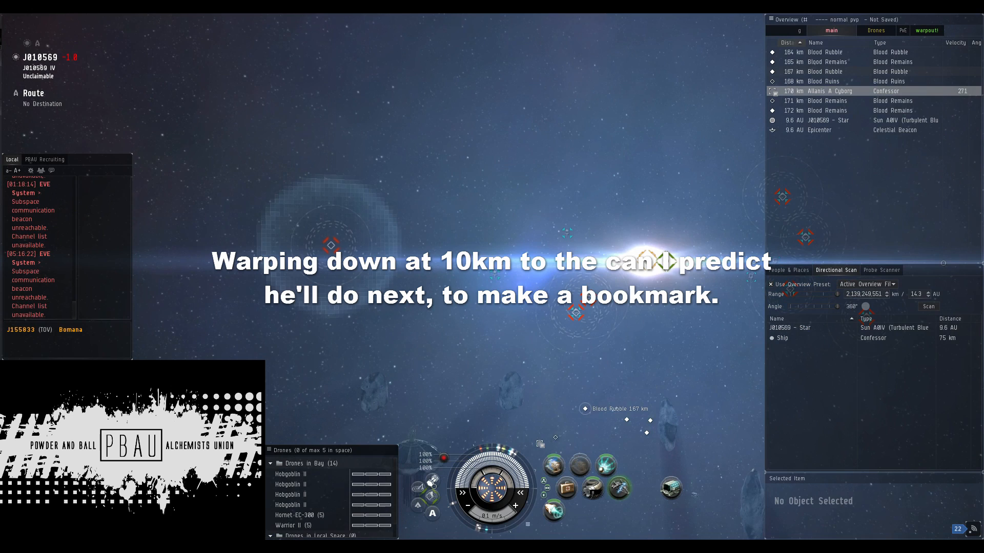
Warp to within 10 km of the Blood Rubble can and dismiss the Information window.
{"action": "right_click", "coordinate": [585, 409]}
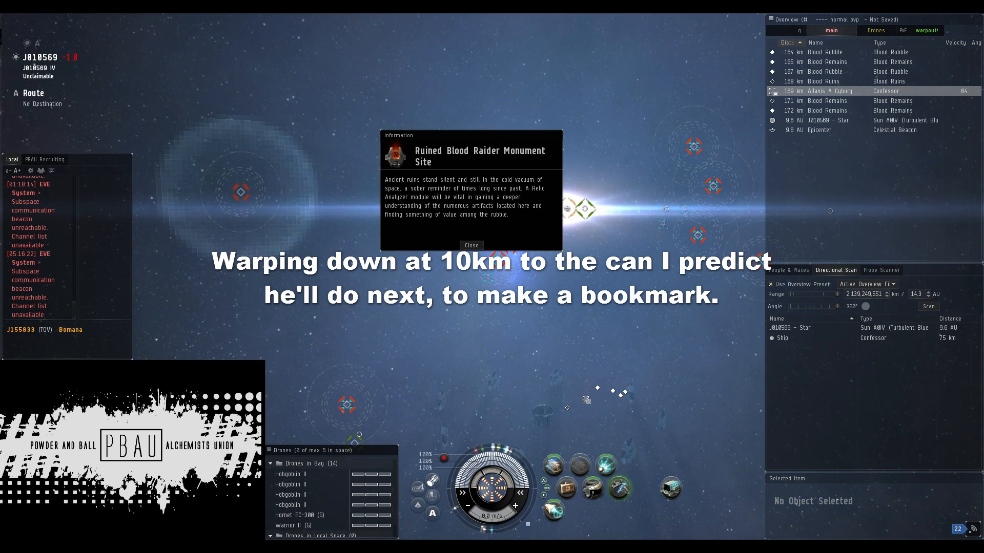
{"action": "left_click", "coordinate": [472, 245]}
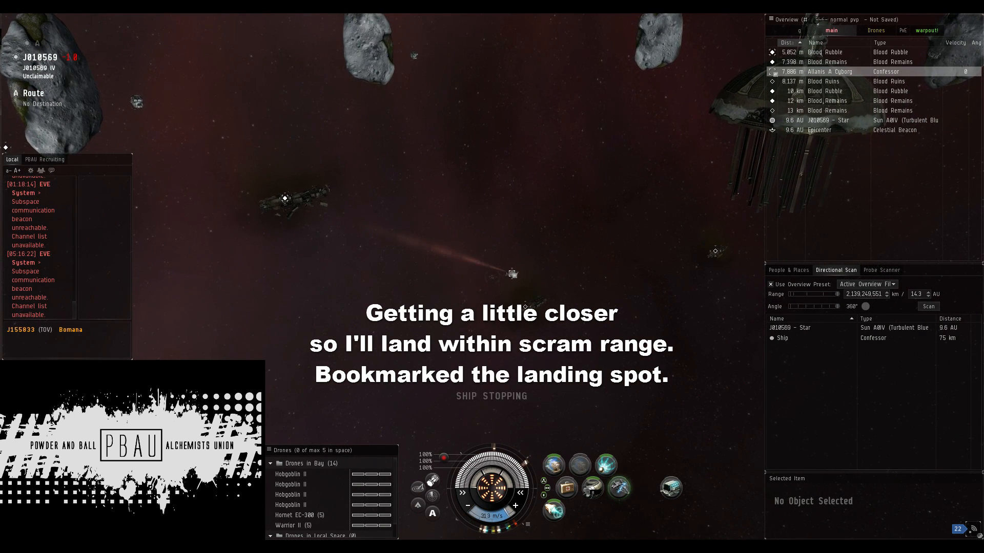
Warp toward the saved Exit wormhole bookmark from the Locations menu.
{"action": "right_click", "coordinate": [513, 275]}
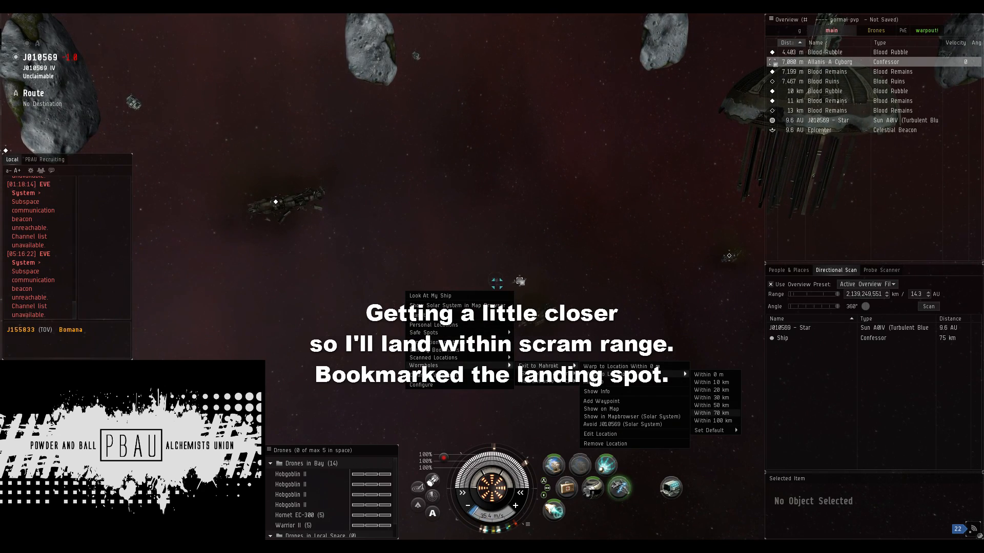
{"action": "left_click", "coordinate": [713, 382]}
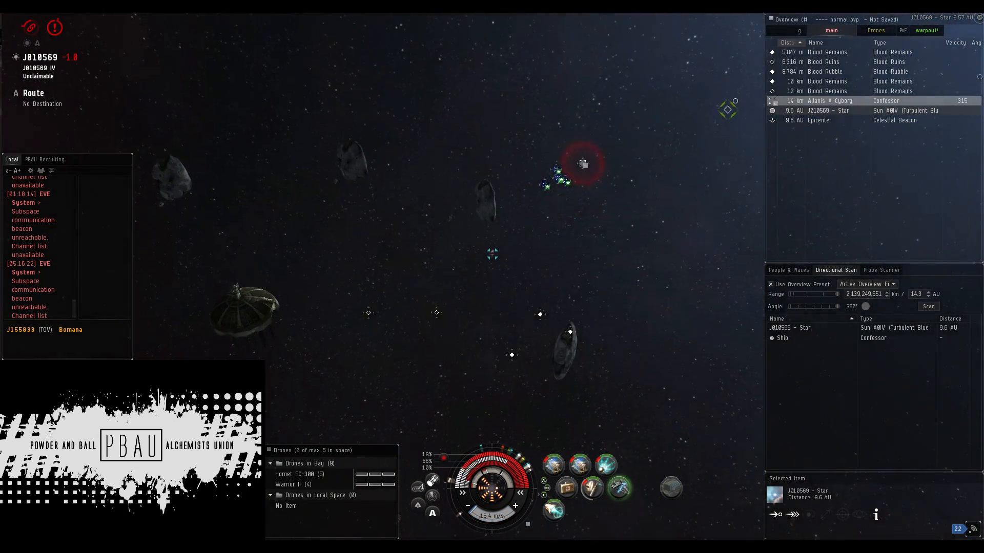
Warp off from the Confessor and reconnect to the five drones left in space.
{"action": "right_click", "coordinate": [511, 283]}
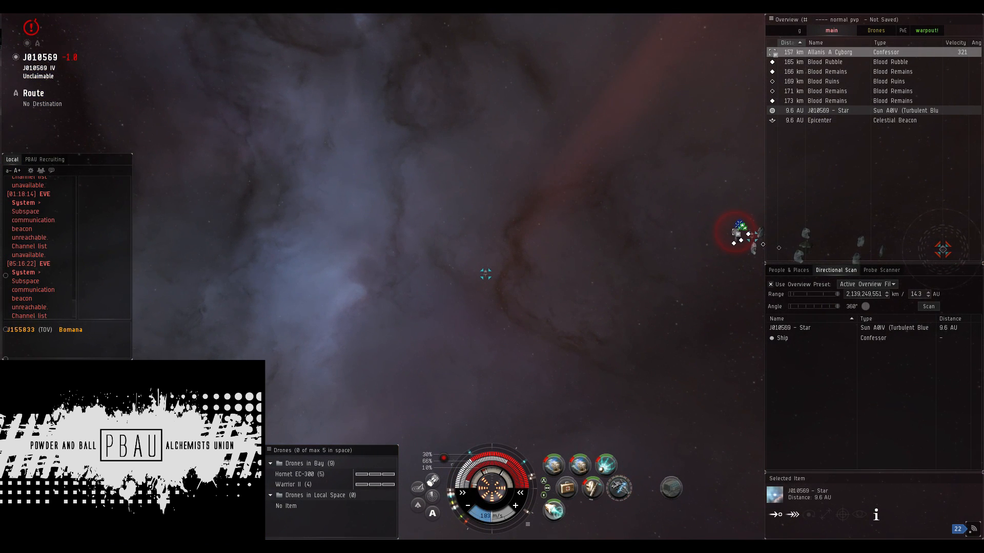
{"action": "right_click", "coordinate": [494, 482]}
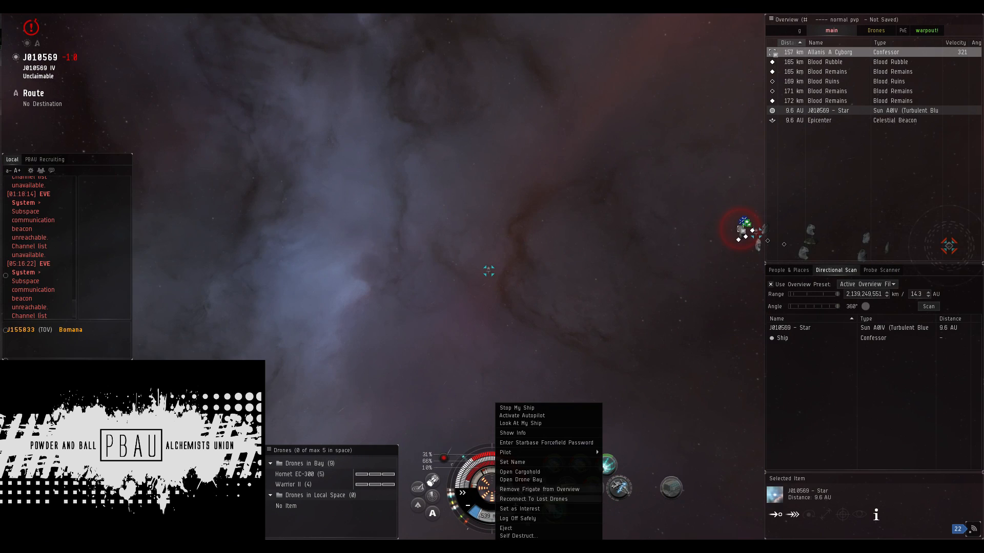
{"action": "left_click", "coordinate": [533, 499]}
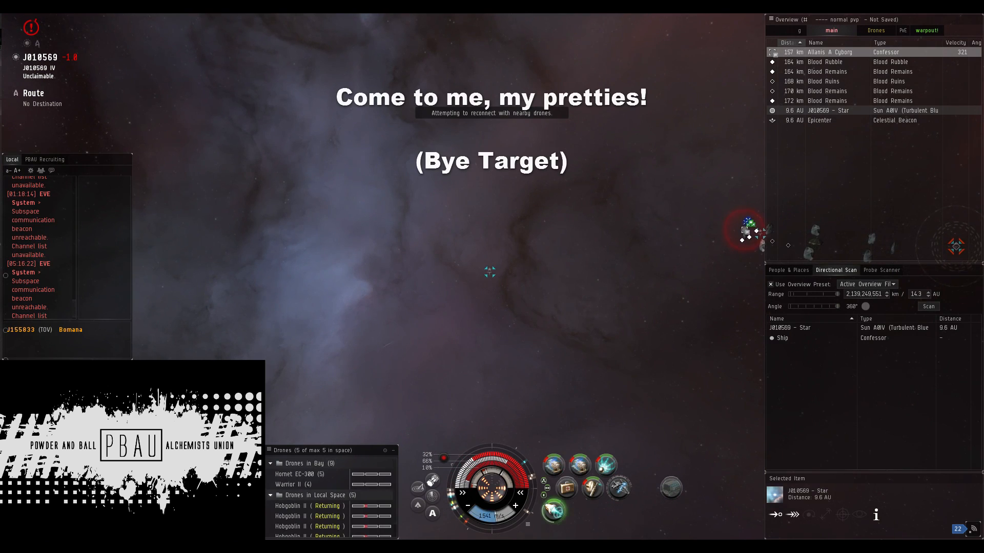